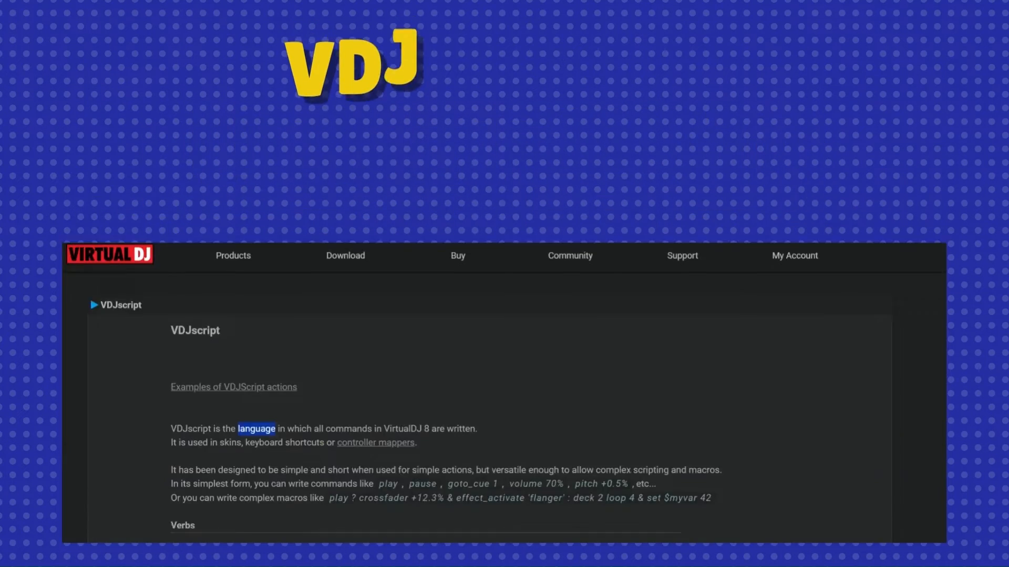
Step: Switch from audio settings to Controllers and accept the version 2024 update prompt
{"action": "scroll", "scroll_direction": "down", "scroll_amount": 3}
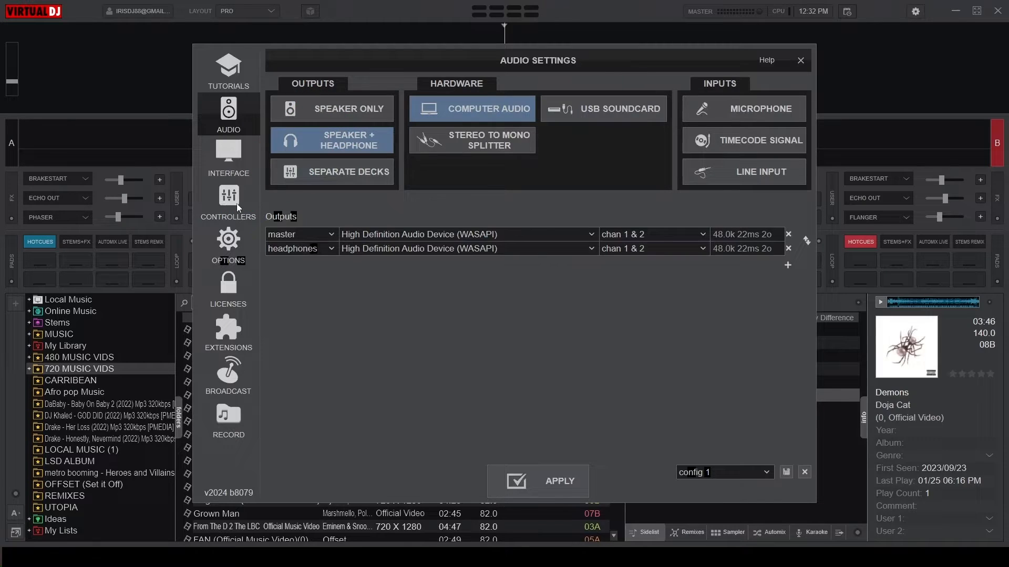
{"action": "left_click", "coordinate": [228, 202]}
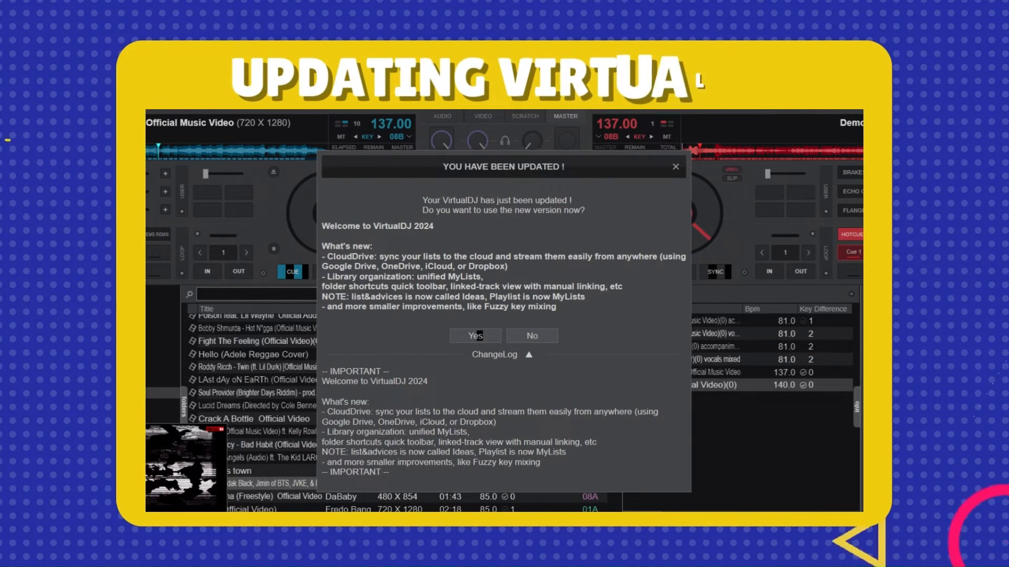
{"action": "left_click", "coordinate": [474, 335]}
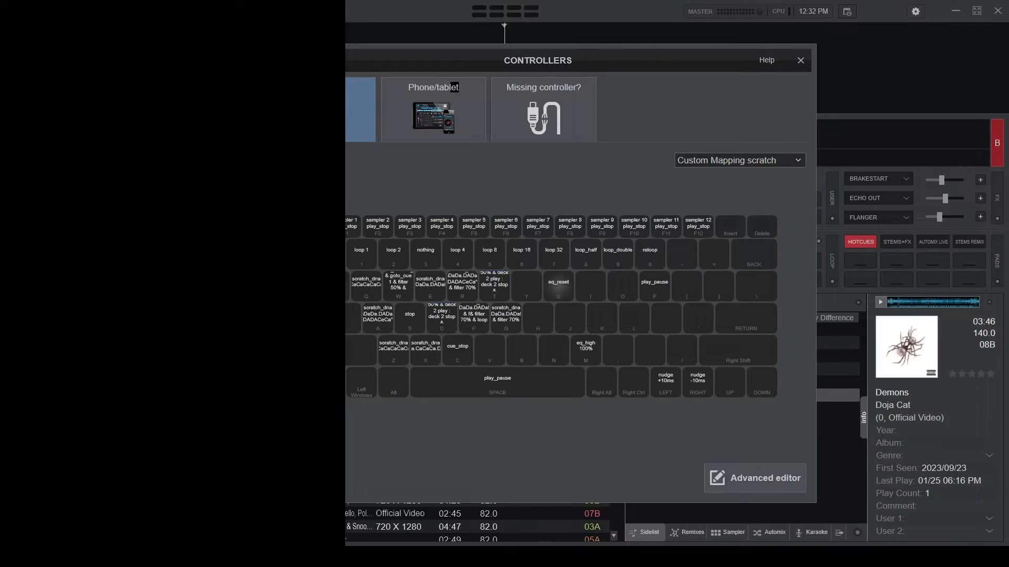
Step: Change the keyboard mapping preset to 'factory default (legacy)'
{"action": "left_click", "coordinate": [738, 160]}
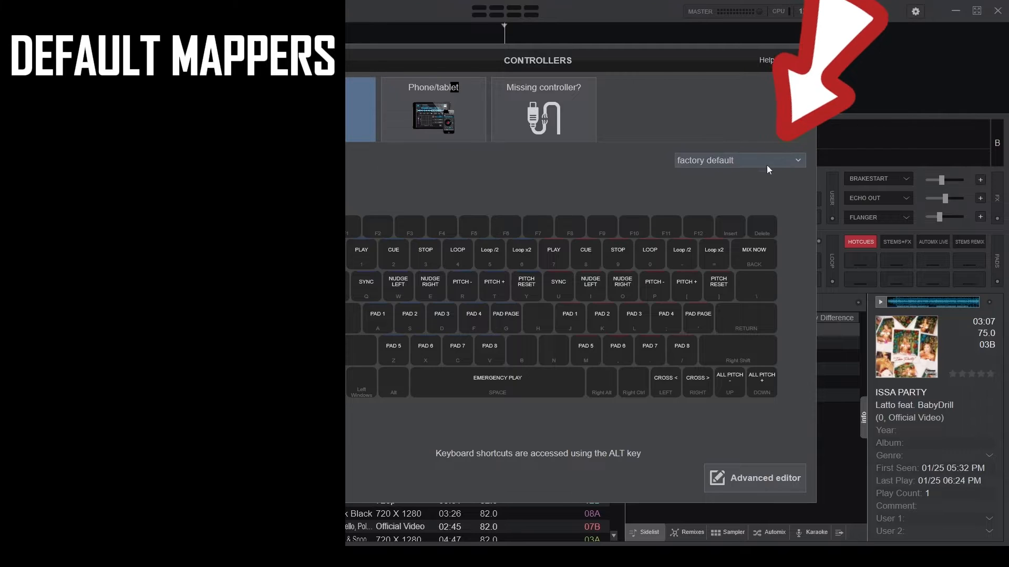
{"action": "left_click", "coordinate": [738, 160]}
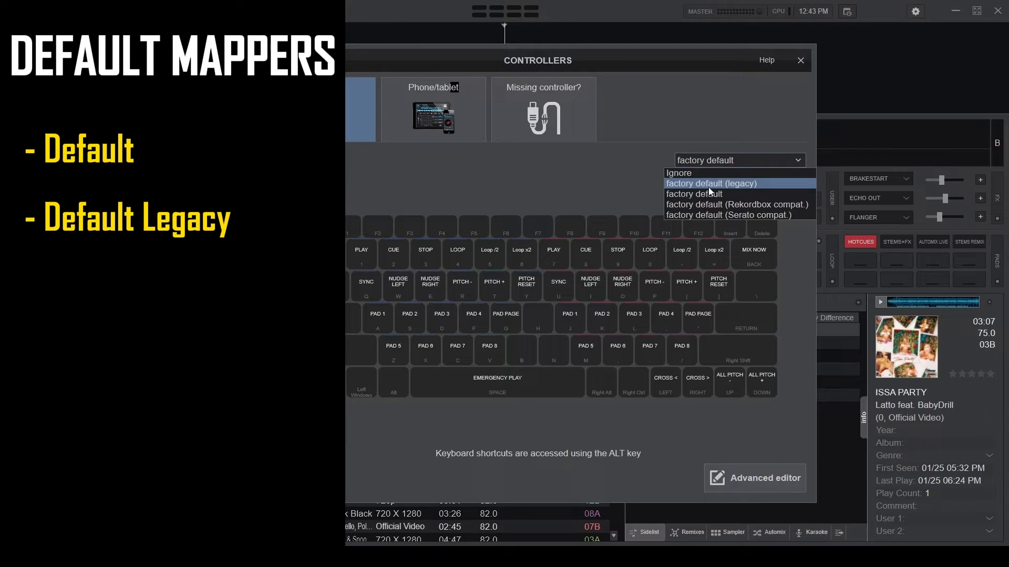
{"action": "mouse_move", "coordinate": [737, 204]}
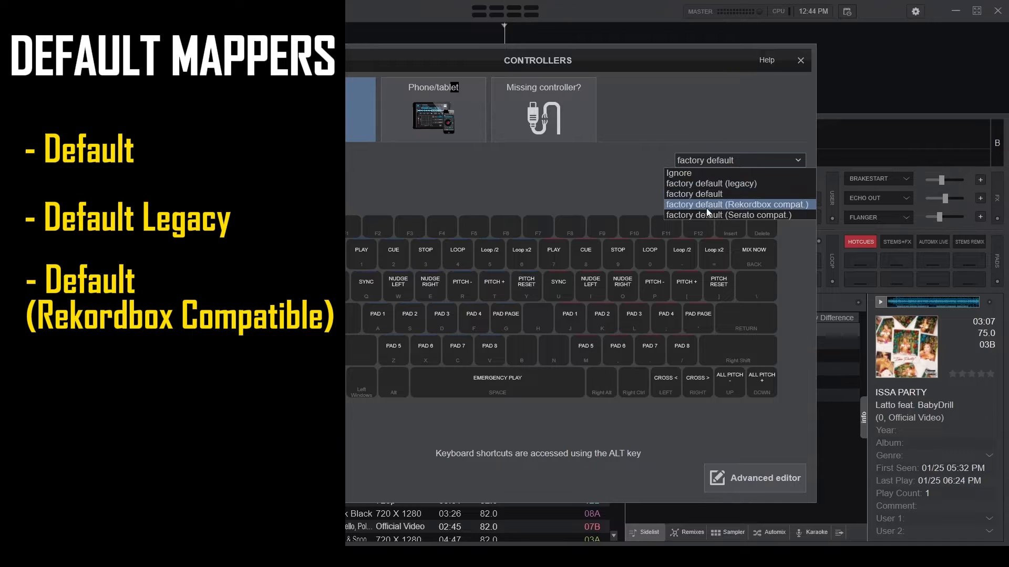
{"action": "mouse_move", "coordinate": [699, 215]}
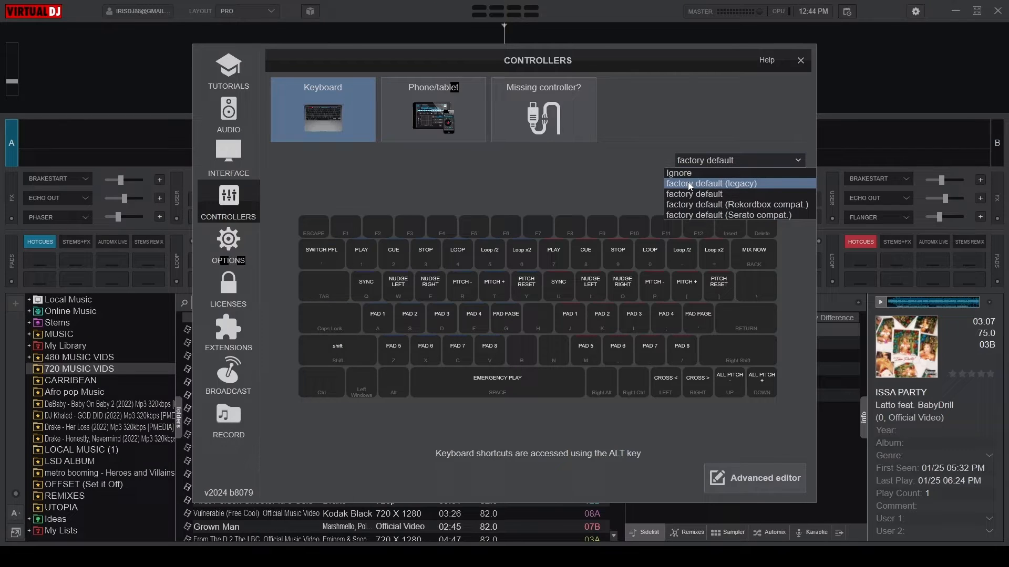
{"action": "left_click", "coordinate": [710, 184]}
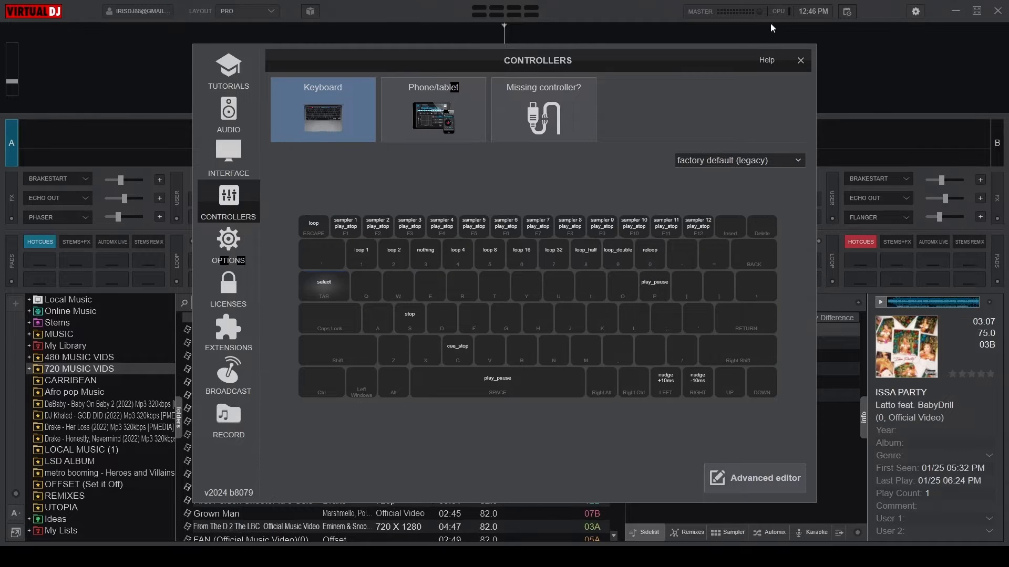
{"action": "mouse_move", "coordinate": [595, 474]}
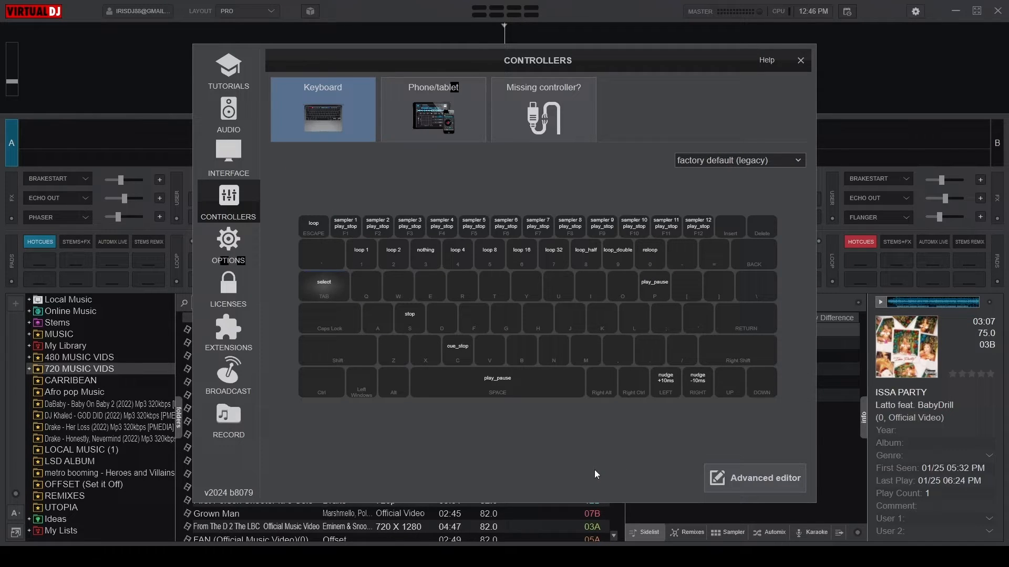
{"action": "mouse_move", "coordinate": [537, 327]}
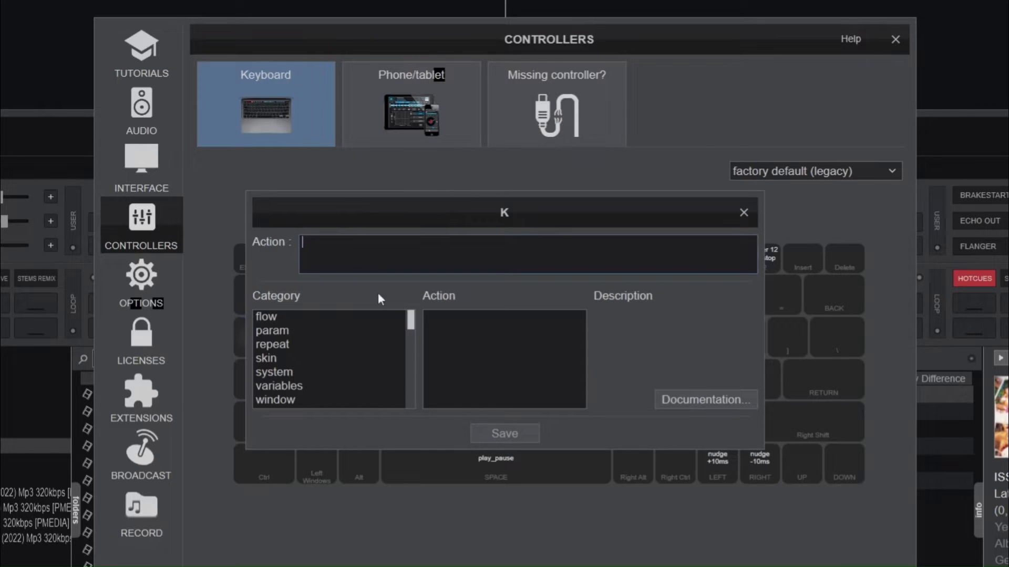
{"action": "mouse_move", "coordinate": [523, 212]}
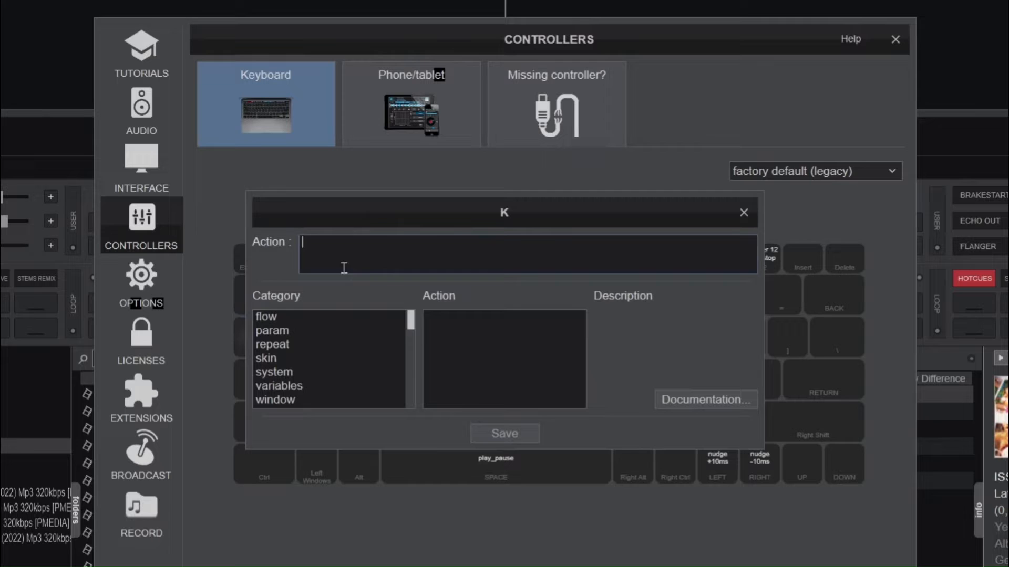
Step: In the K key's action editor, browse the 'audio' category's actions
{"action": "type", "text": "sadasdas"}
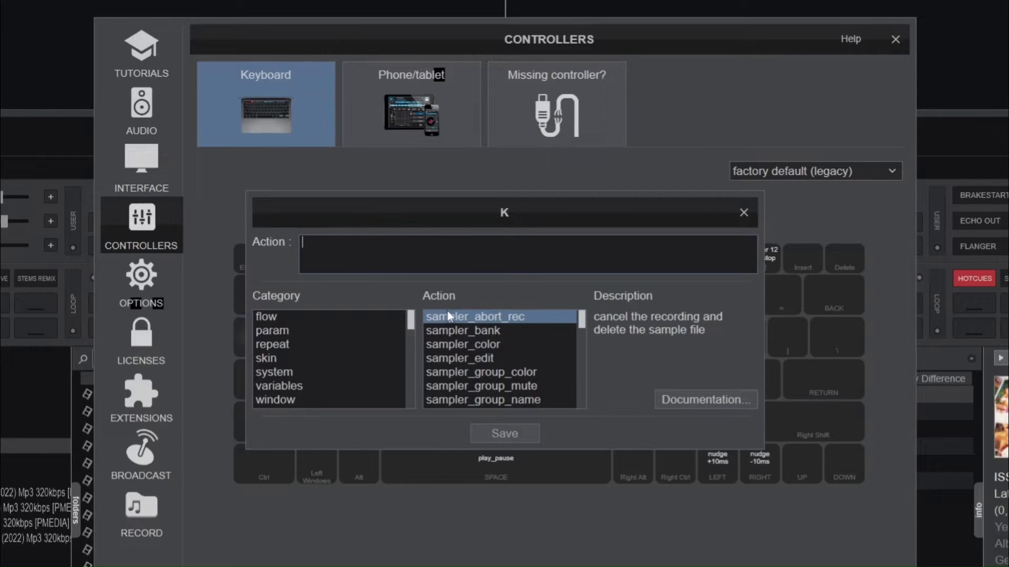
{"action": "mouse_move", "coordinate": [341, 334]}
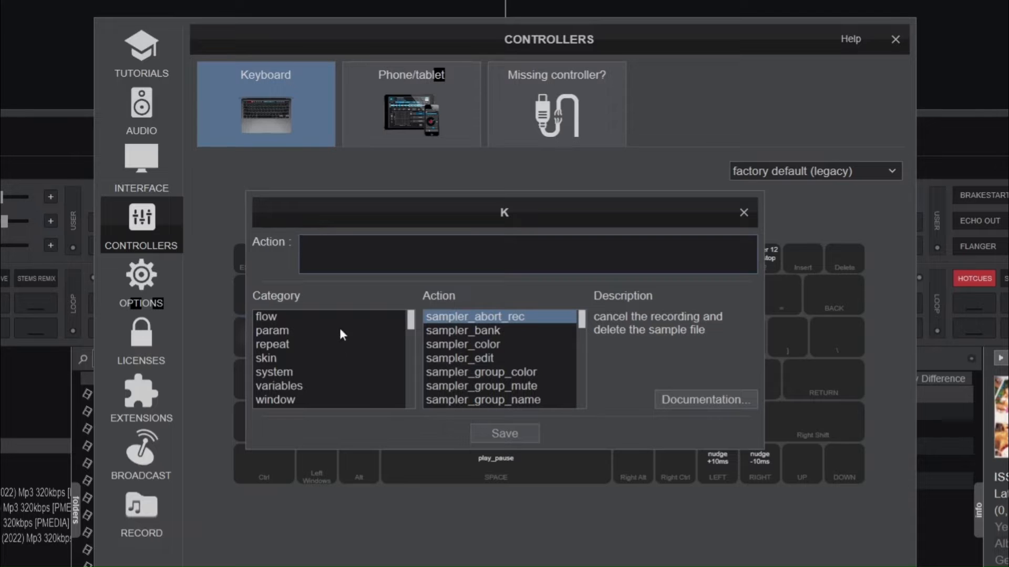
{"action": "left_click", "coordinate": [269, 358]}
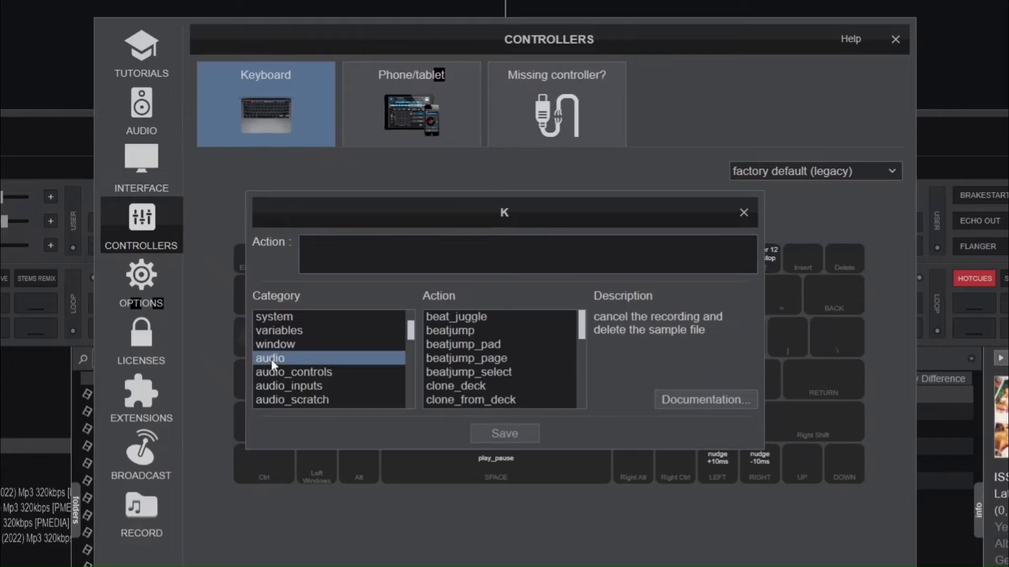
{"action": "scroll", "scroll_direction": "down", "scroll_amount": 3}
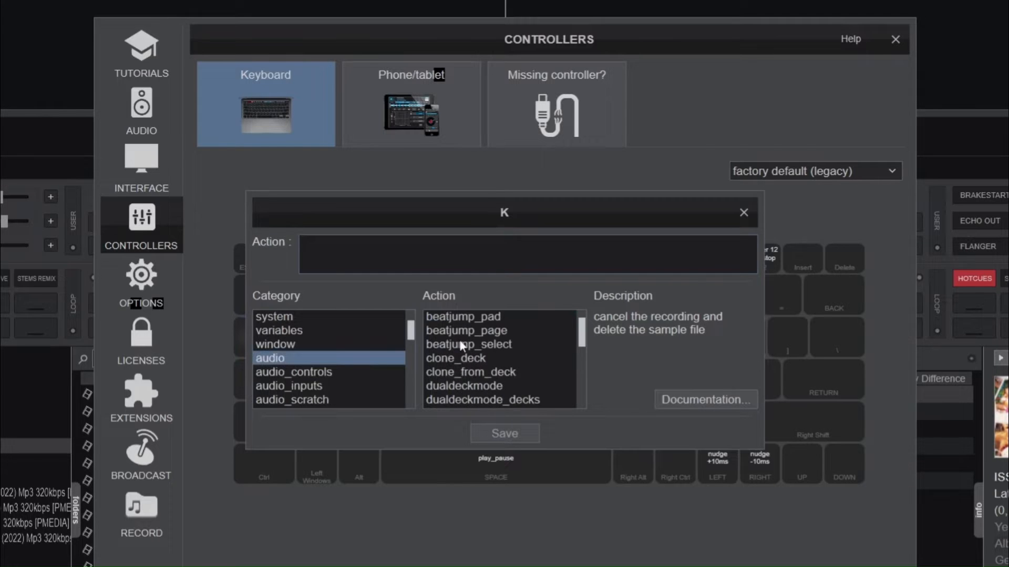
{"action": "scroll", "scroll_direction": "down", "scroll_amount": 3}
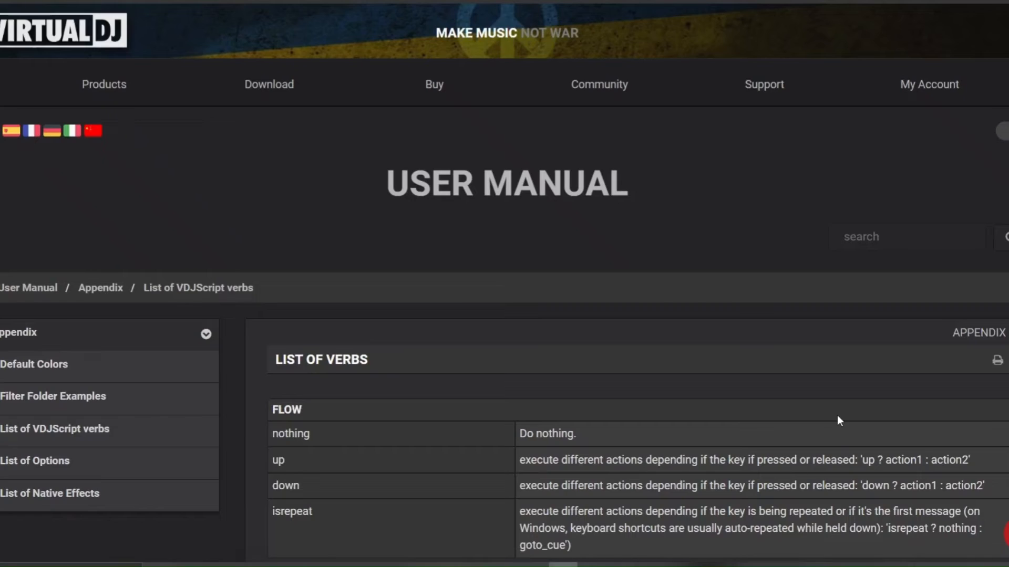
{"action": "mouse_move", "coordinate": [187, 205]}
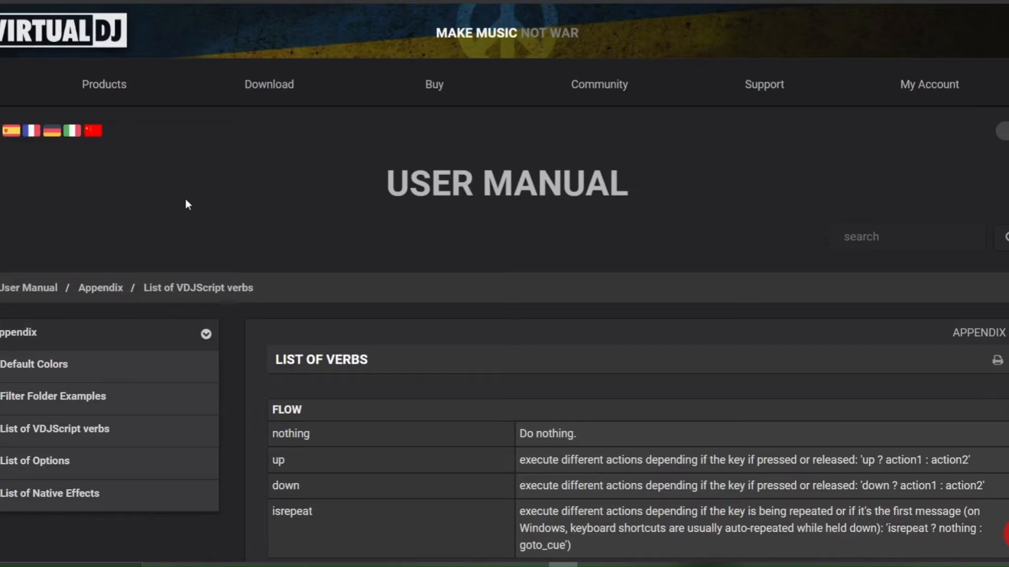
Step: Scroll the VDJScript verbs table through the flow and param entries
{"action": "scroll", "scroll_direction": "down", "scroll_amount": 3}
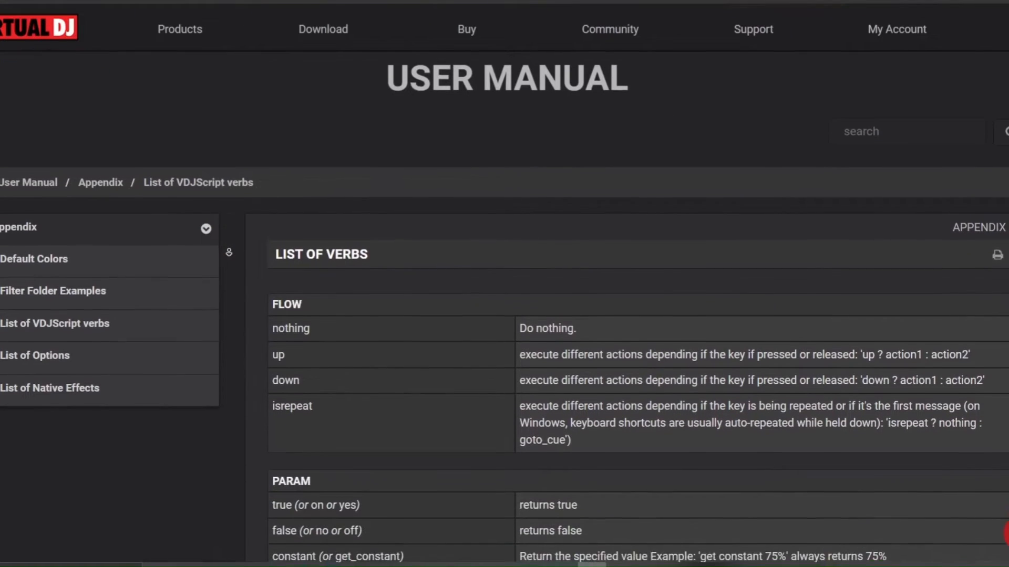
{"action": "scroll", "scroll_direction": "down", "scroll_amount": 3}
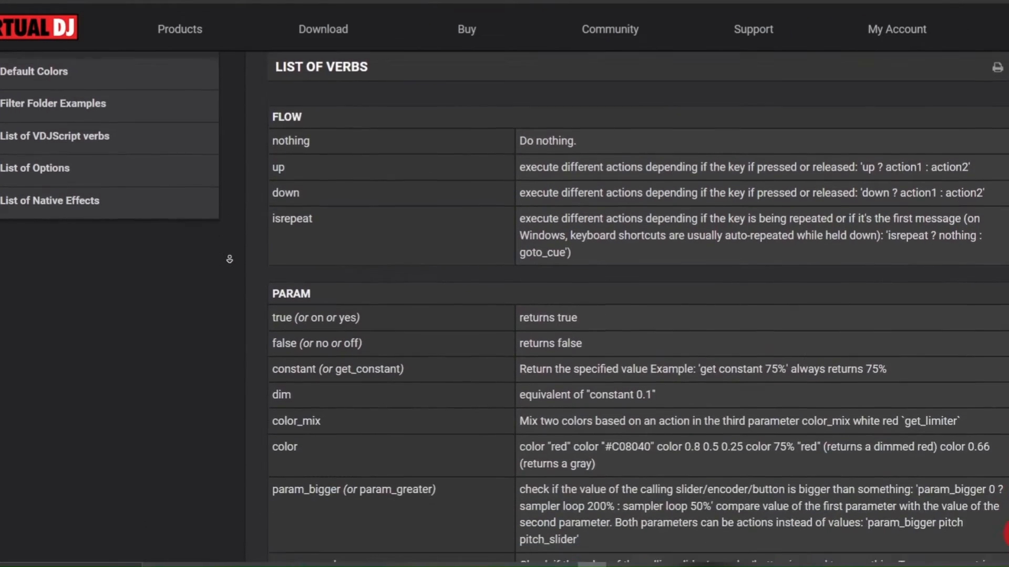
{"action": "scroll", "scroll_direction": "down", "scroll_amount": 3}
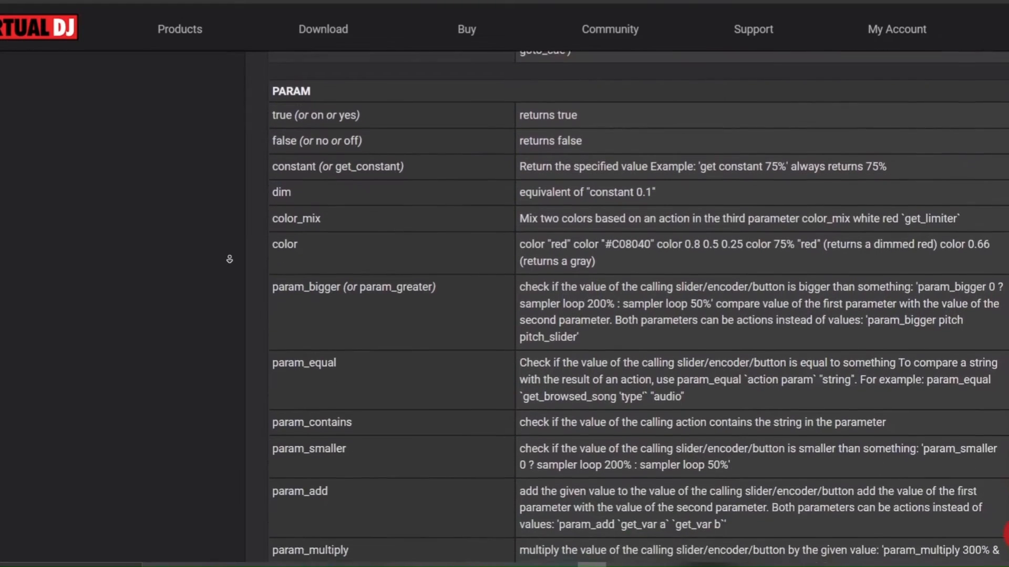
{"action": "scroll", "scroll_direction": "down", "scroll_amount": 3}
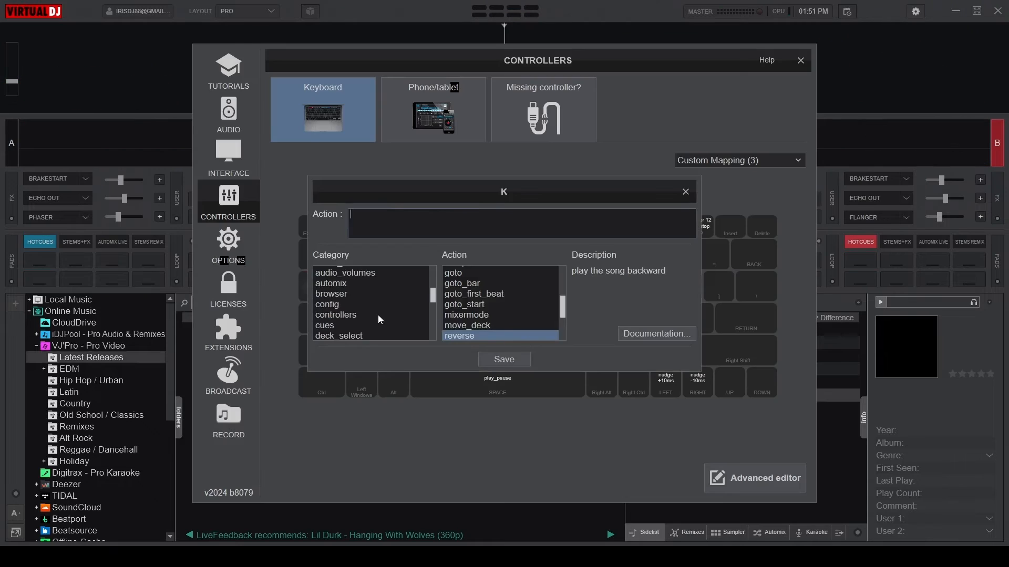
Step: Choose the equalizer category and put eq_reset into the K key's Action field
{"action": "left_click", "coordinate": [290, 387]}
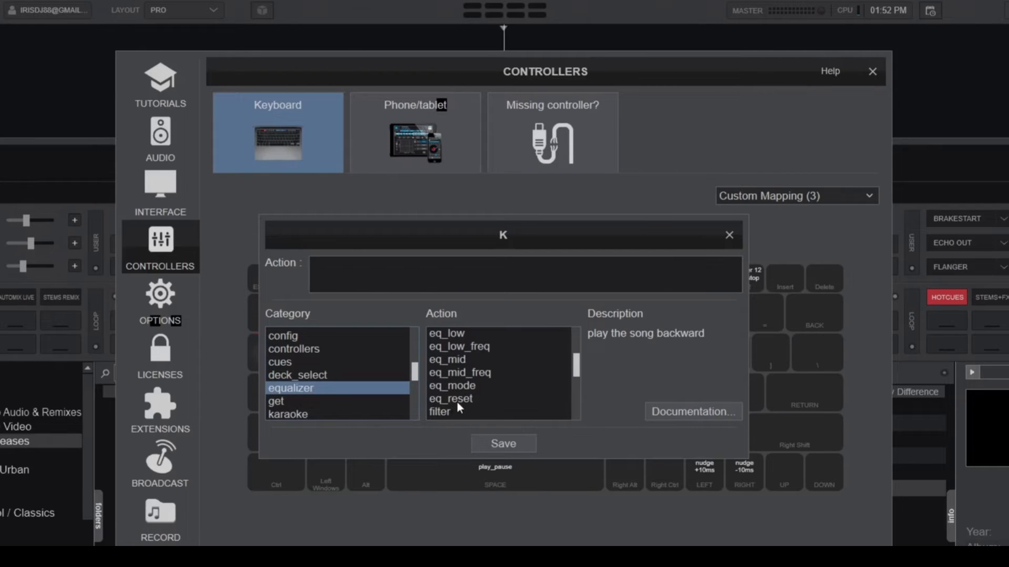
{"action": "left_click", "coordinate": [450, 398]}
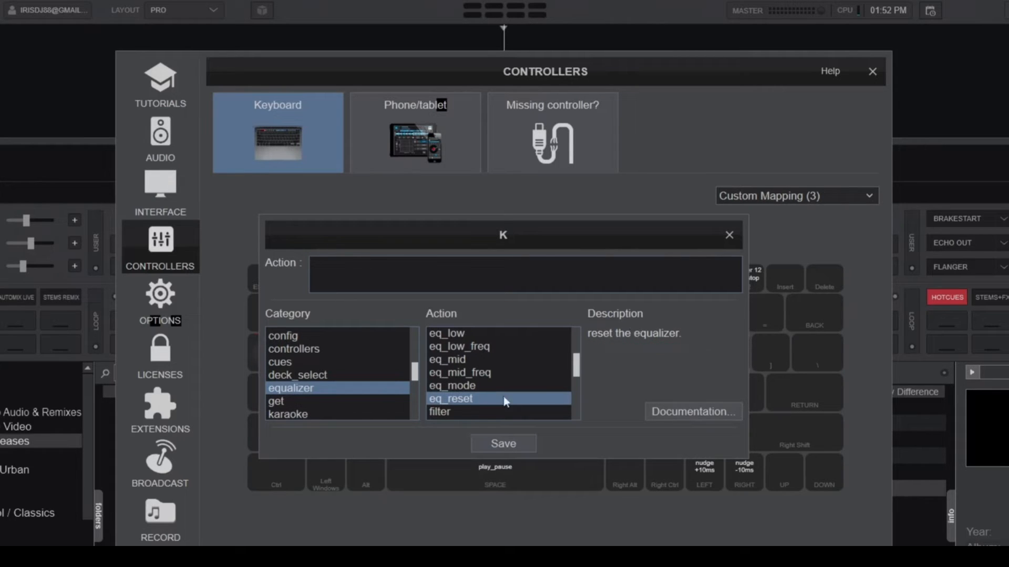
{"action": "left_click", "coordinate": [463, 399]}
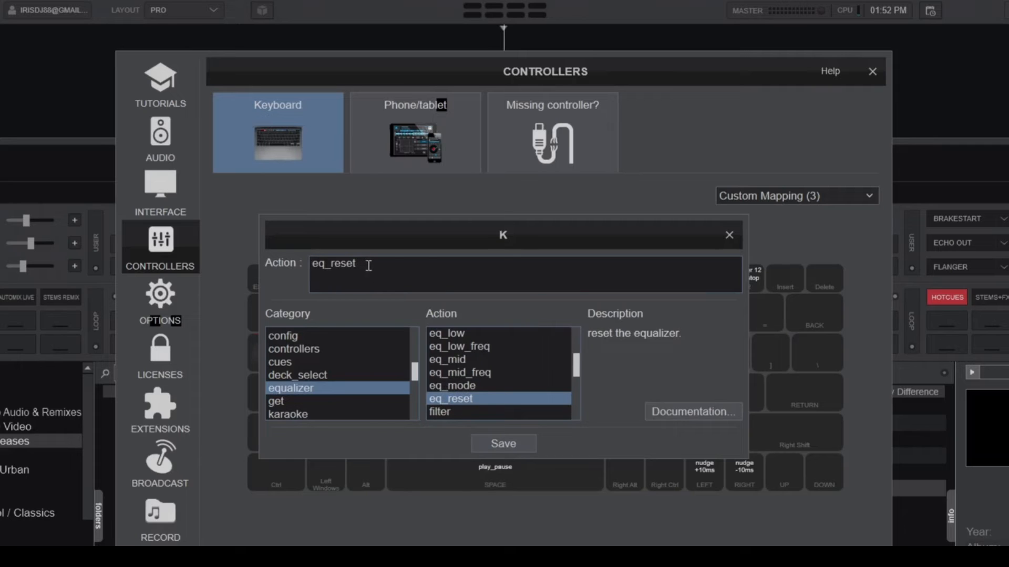
{"action": "mouse_move", "coordinate": [373, 435]}
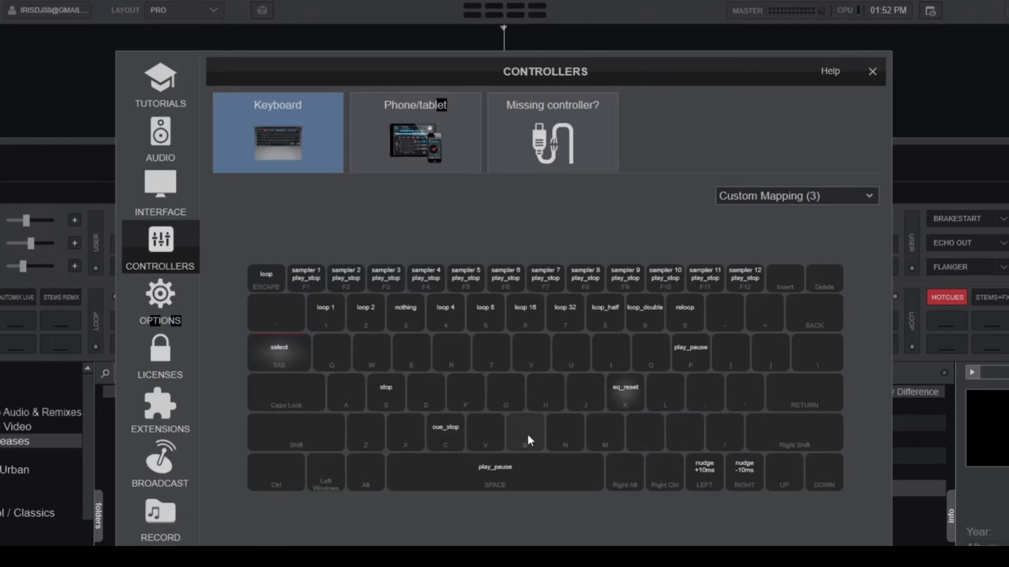
{"action": "mouse_move", "coordinate": [693, 509]}
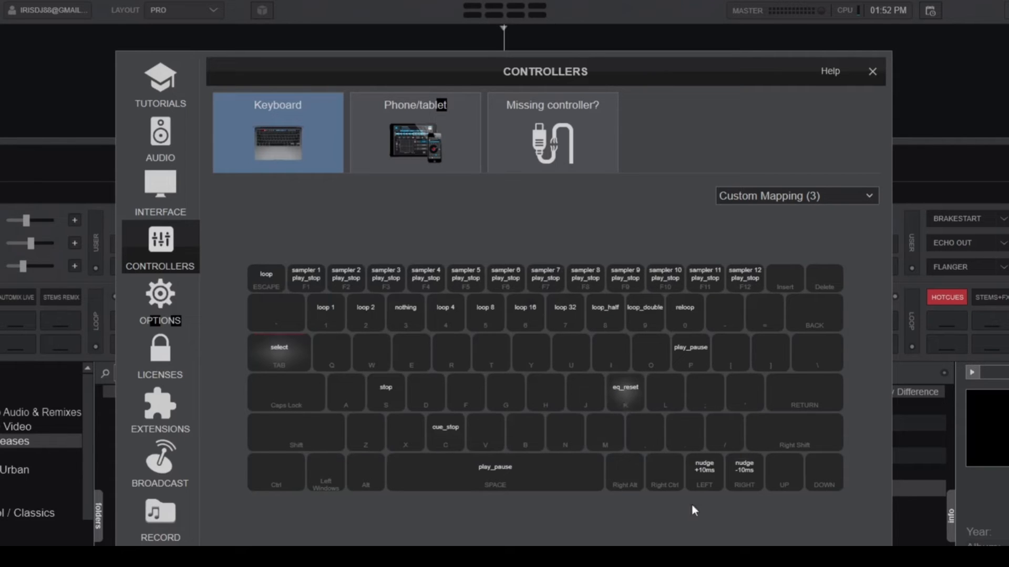
Step: Save the K key dialog so eq_reset appears on the keyboard layout
{"action": "left_click", "coordinate": [872, 71]}
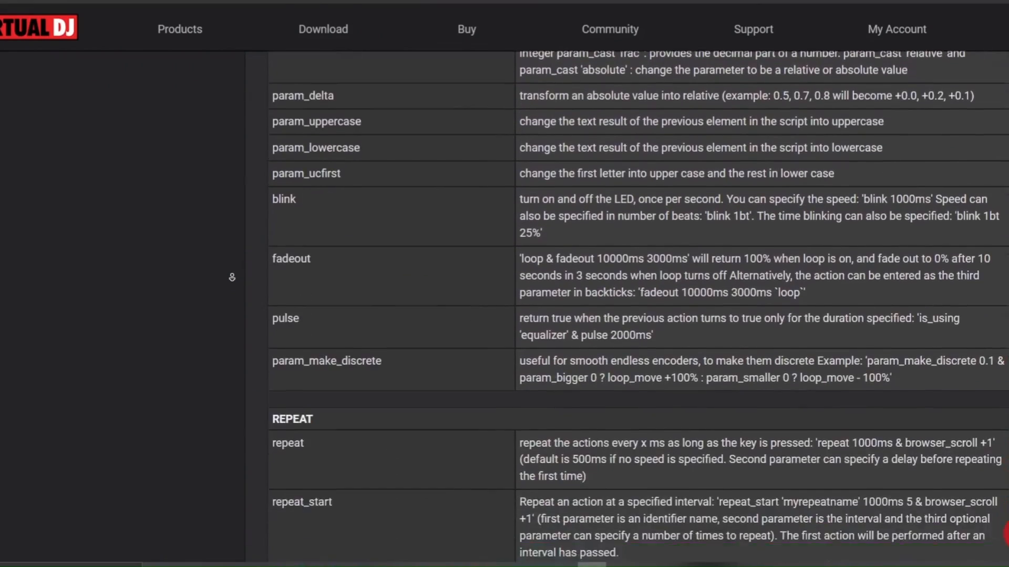
Step: Scroll the verbs list past the repeat and skin sections, back to VDJscript commands
{"action": "scroll", "scroll_direction": "down", "scroll_amount": 3}
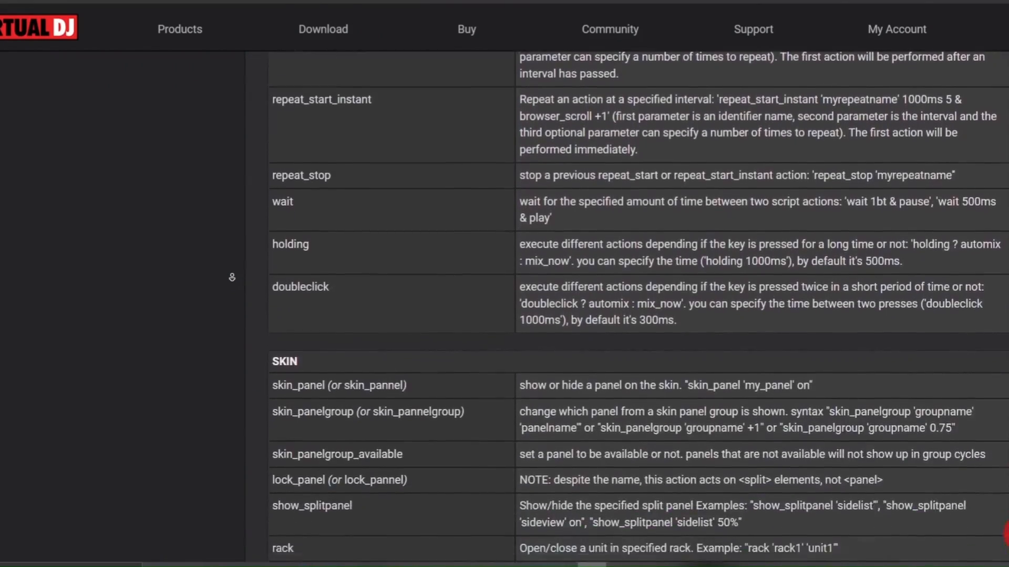
{"action": "scroll", "scroll_direction": "down", "scroll_amount": 3}
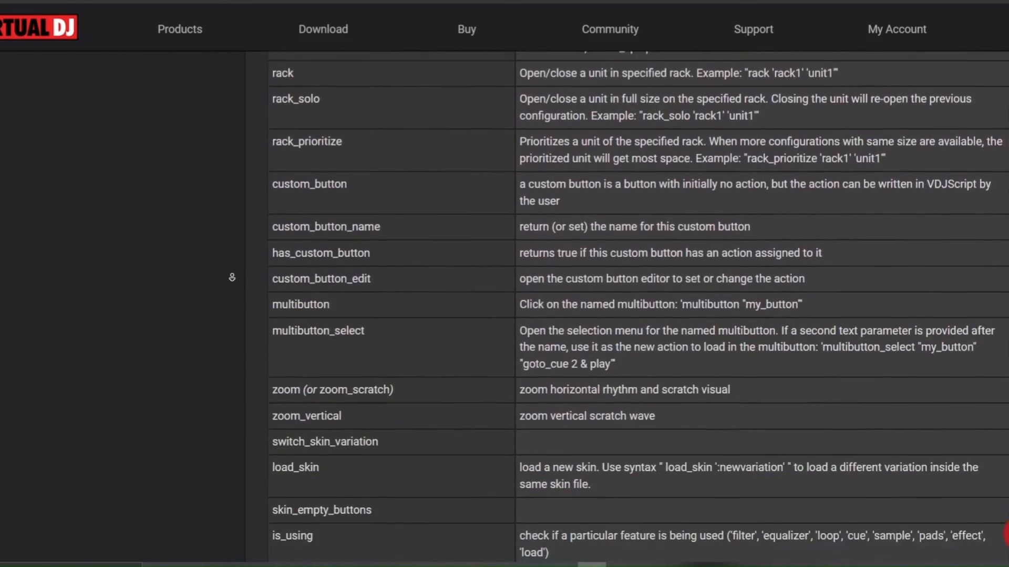
{"action": "scroll", "scroll_direction": "up", "scroll_amount": 3}
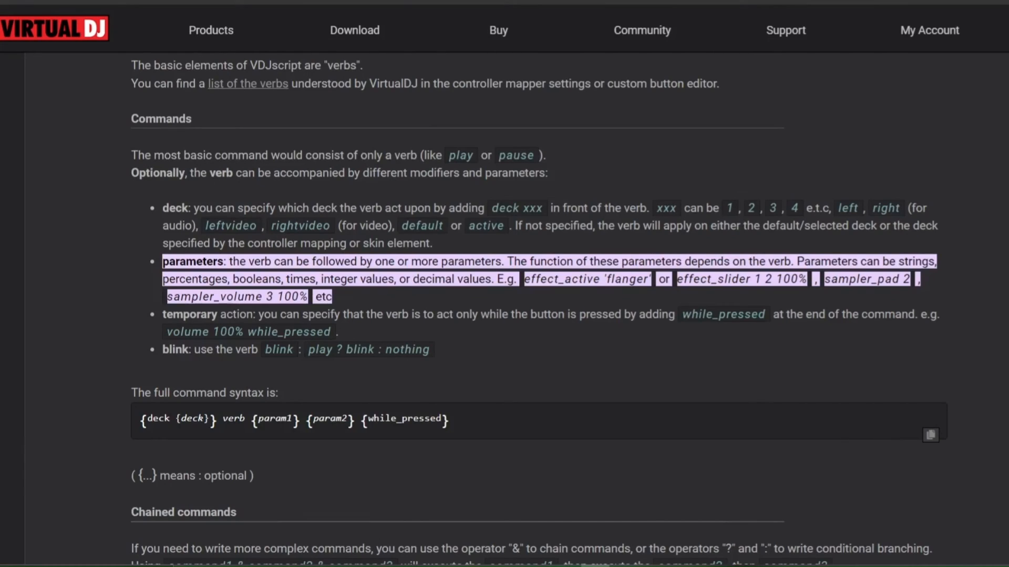